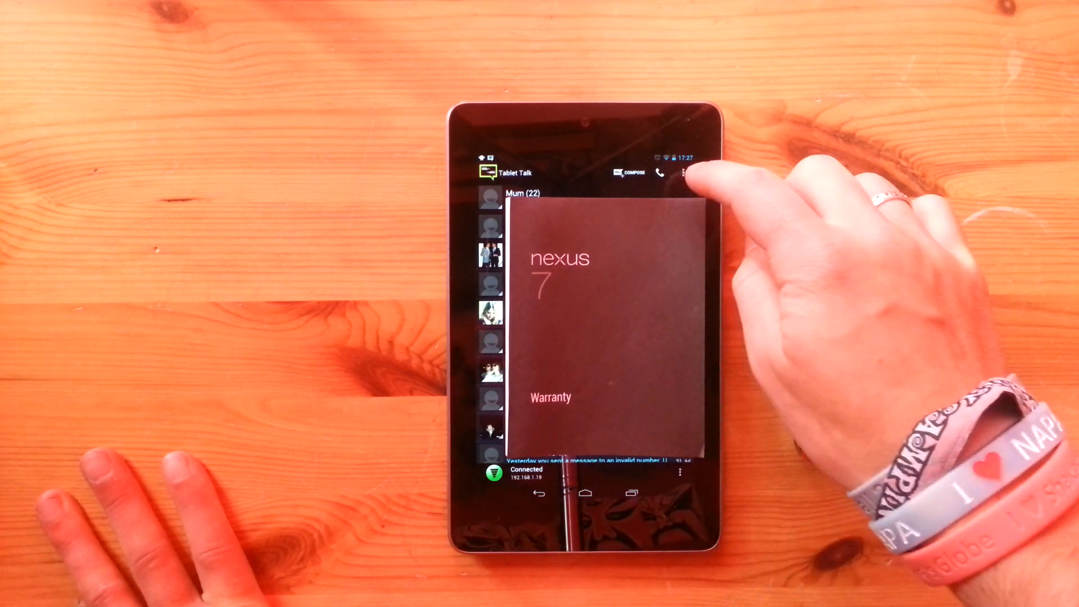
# Step: Open Tablet Talk's Connection settings page showing connection type, password, auto-retry and Wi-Fi options
pyautogui.click(686, 173)
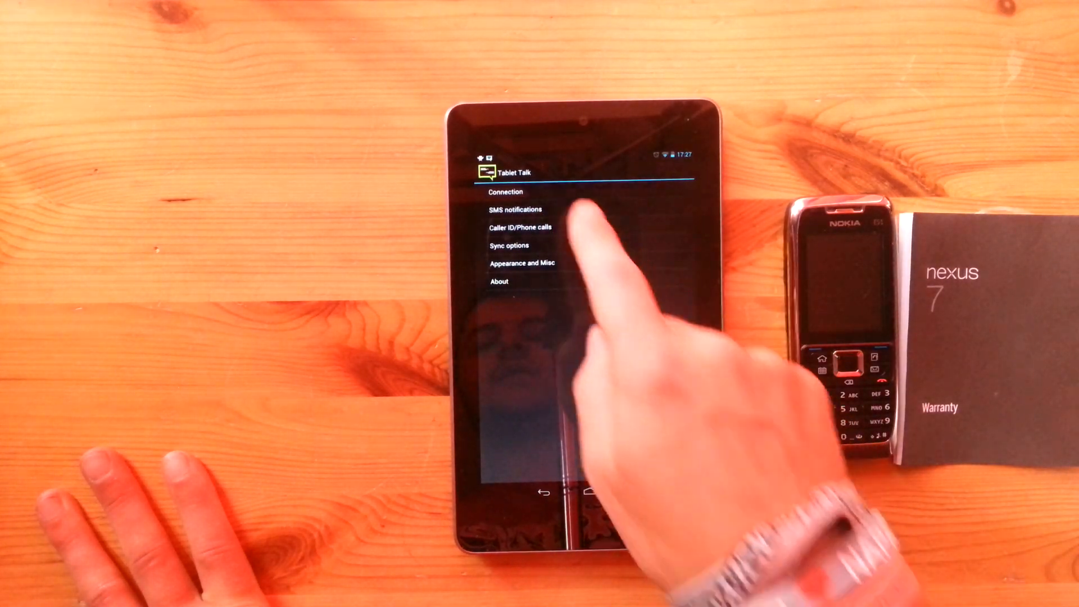
pyautogui.click(506, 191)
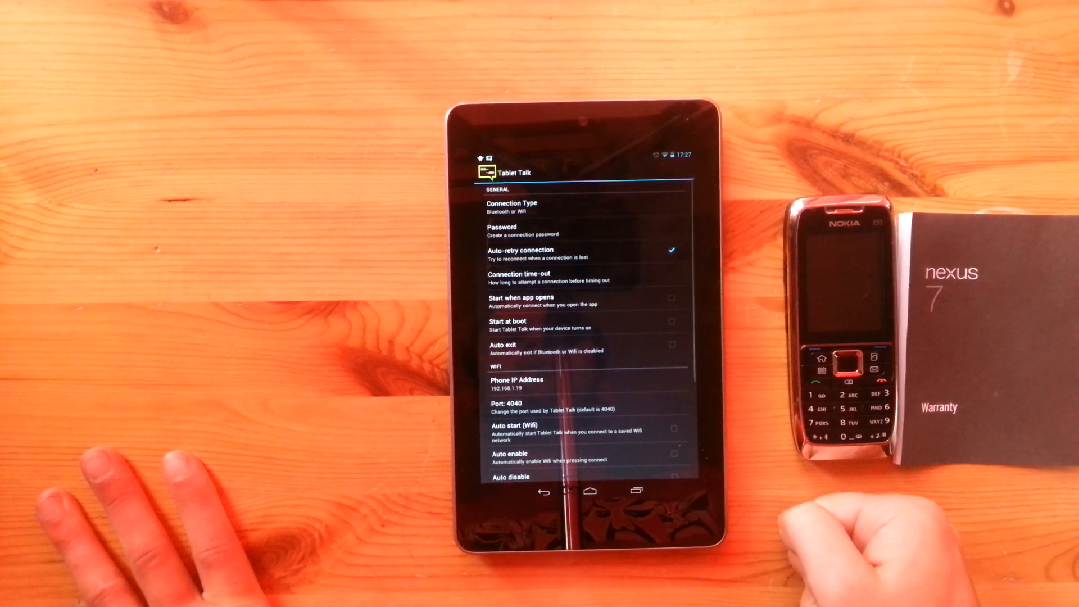